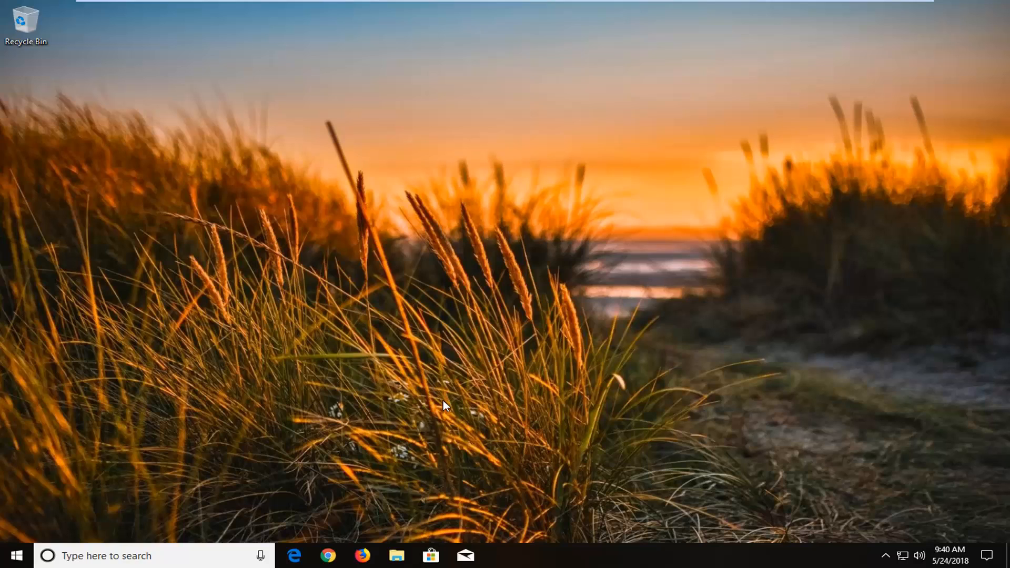
pyautogui.moveTo(370, 392)
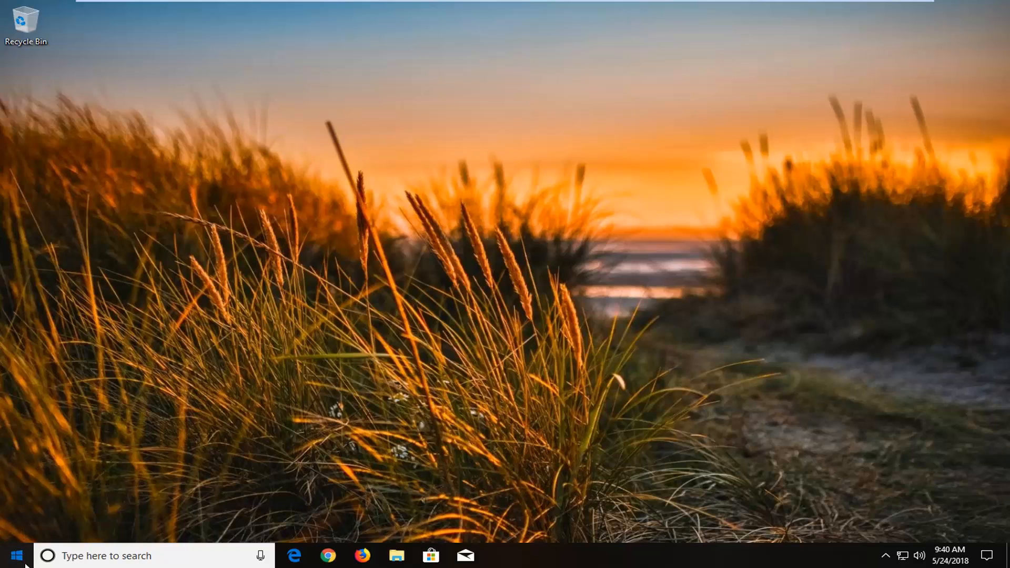
# - Search the Start menu for 'time' to surface 'Change the date and time'
pyautogui.click(16, 556)
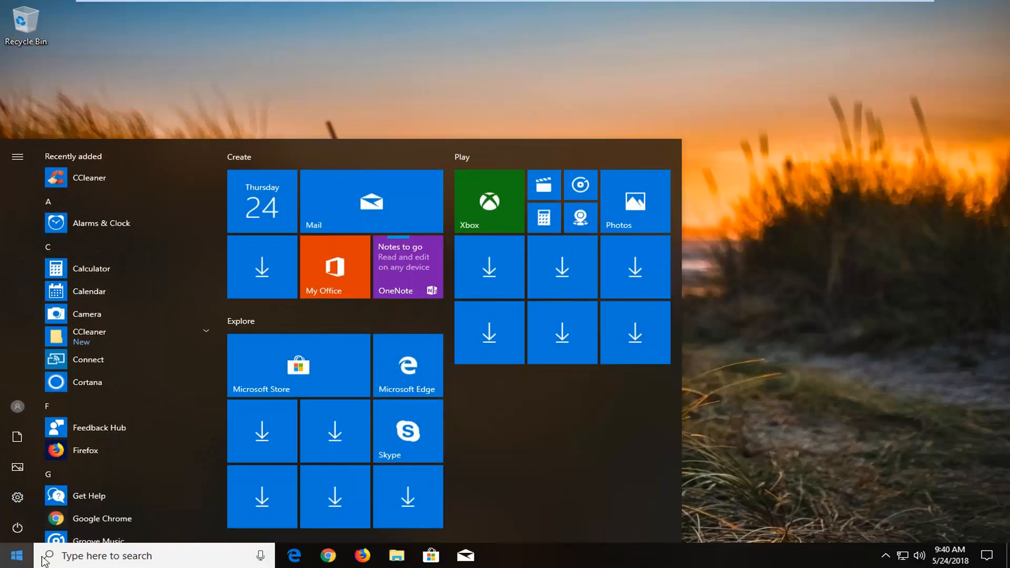
pyautogui.write('time')
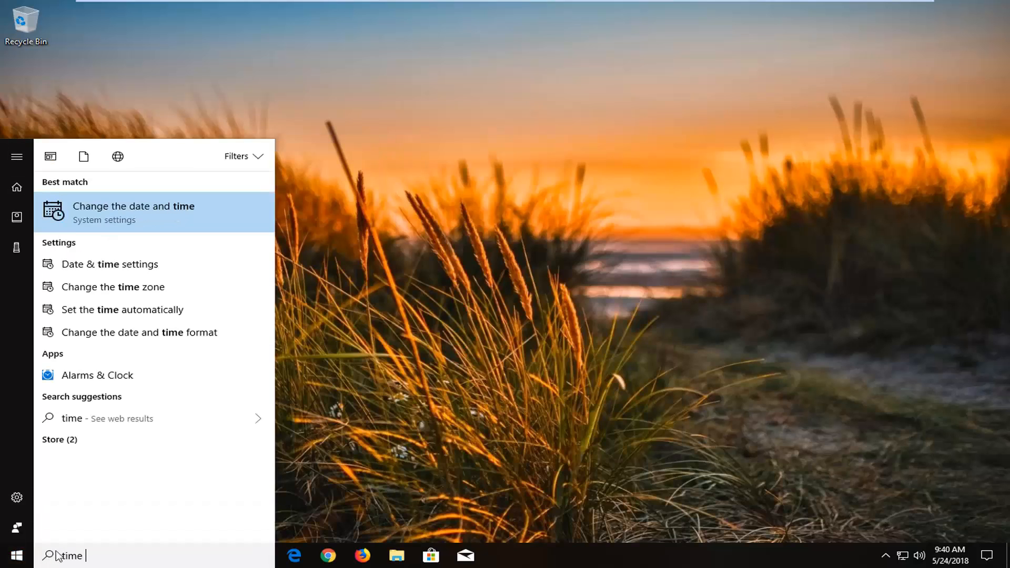
pyautogui.moveTo(87, 427)
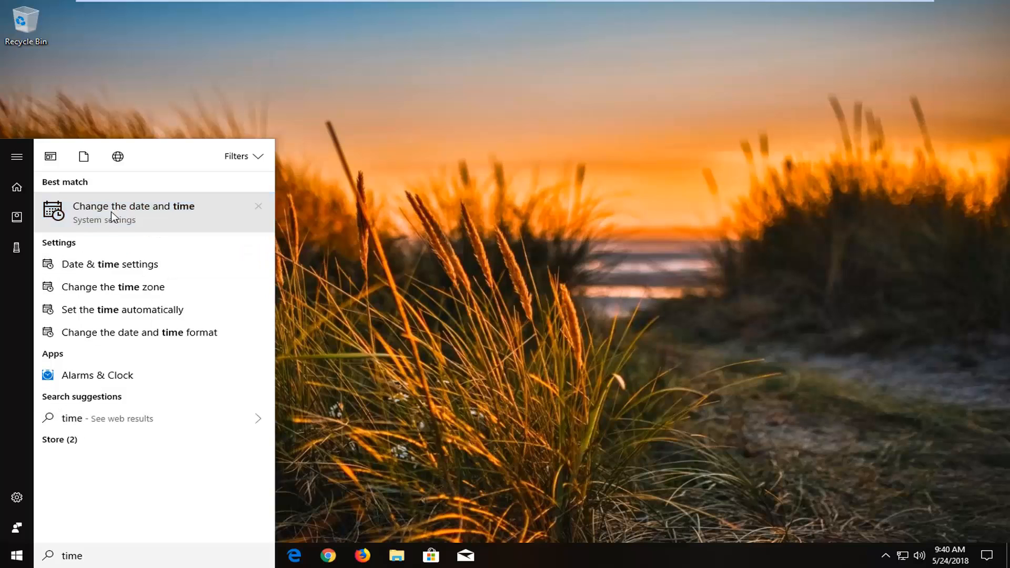
# - Open the Date & time page and scroll to the daylight saving option
pyautogui.click(134, 206)
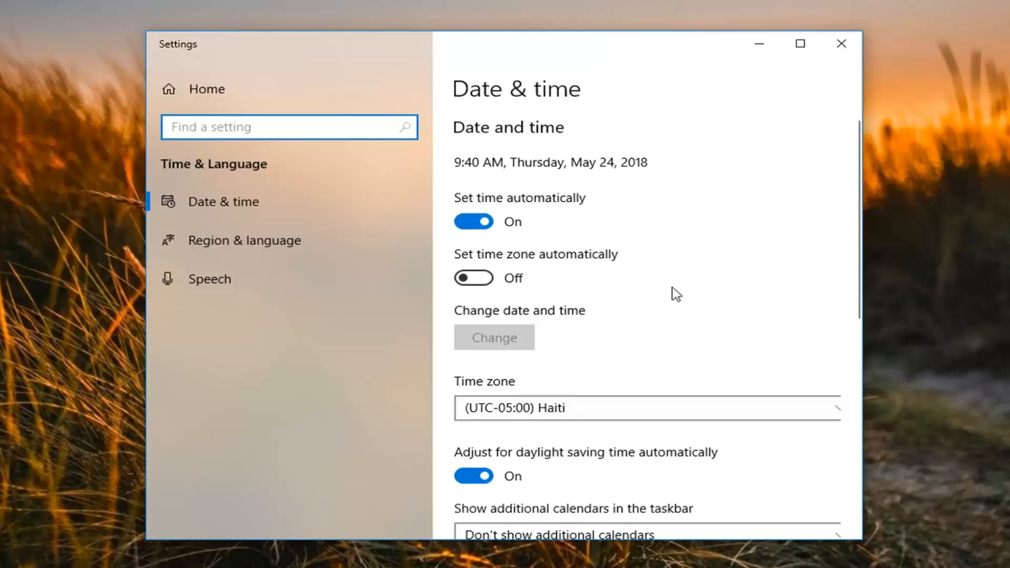
pyautogui.scroll(-3)
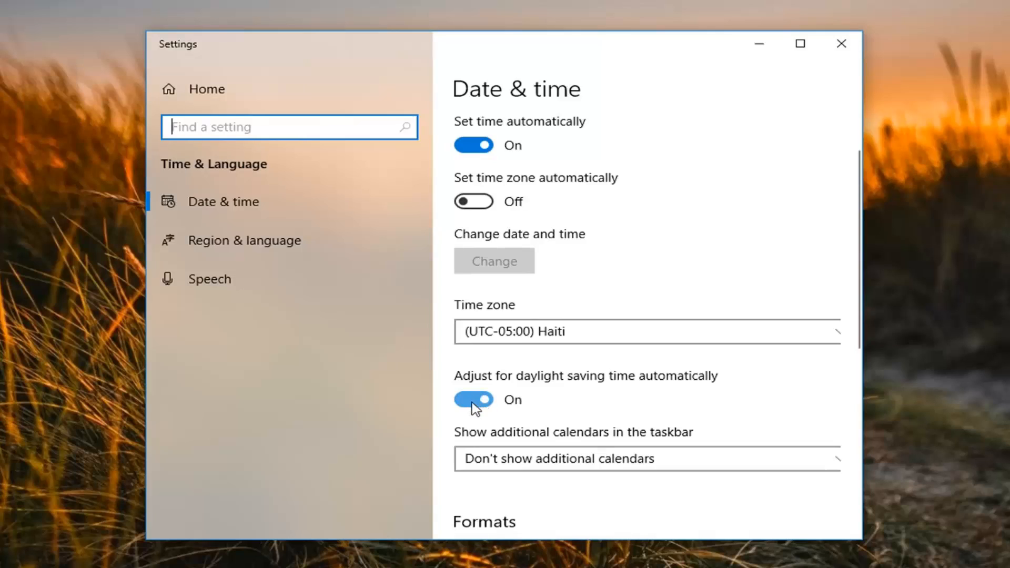
# - Switch 'Adjust for daylight saving time automatically' to Off and close Settings
pyautogui.click(473, 400)
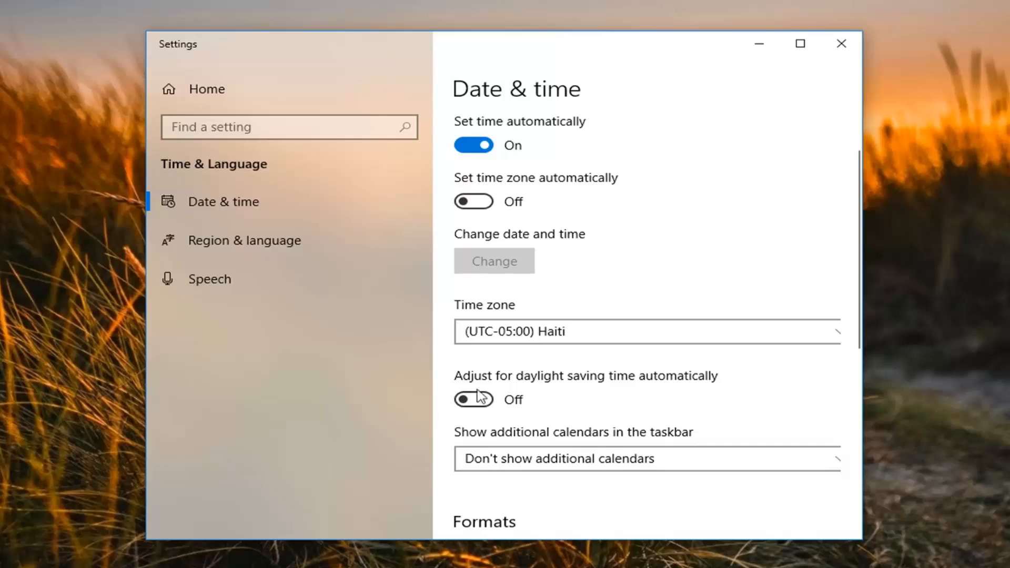
pyautogui.click(840, 43)
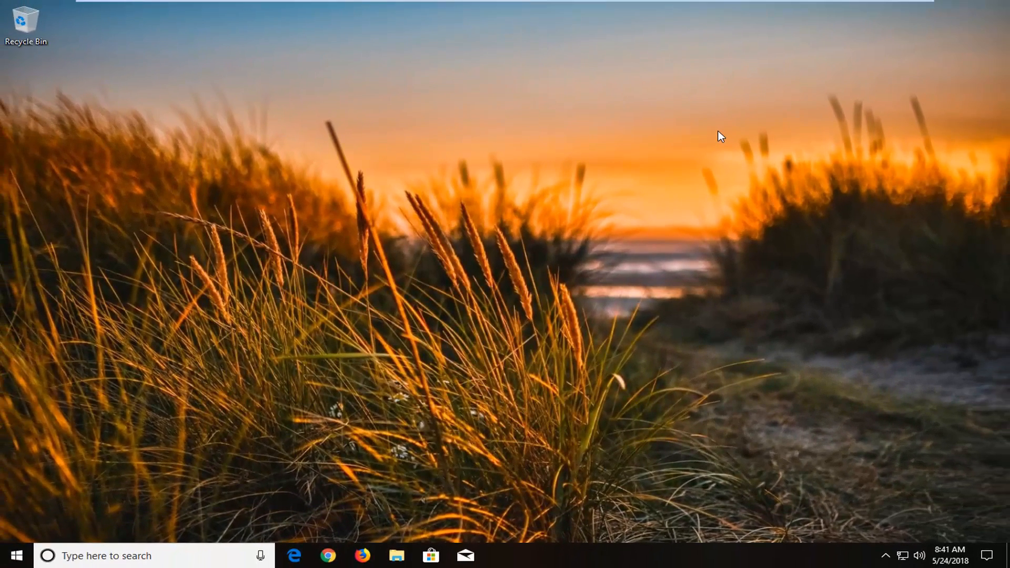
pyautogui.moveTo(879, 5)
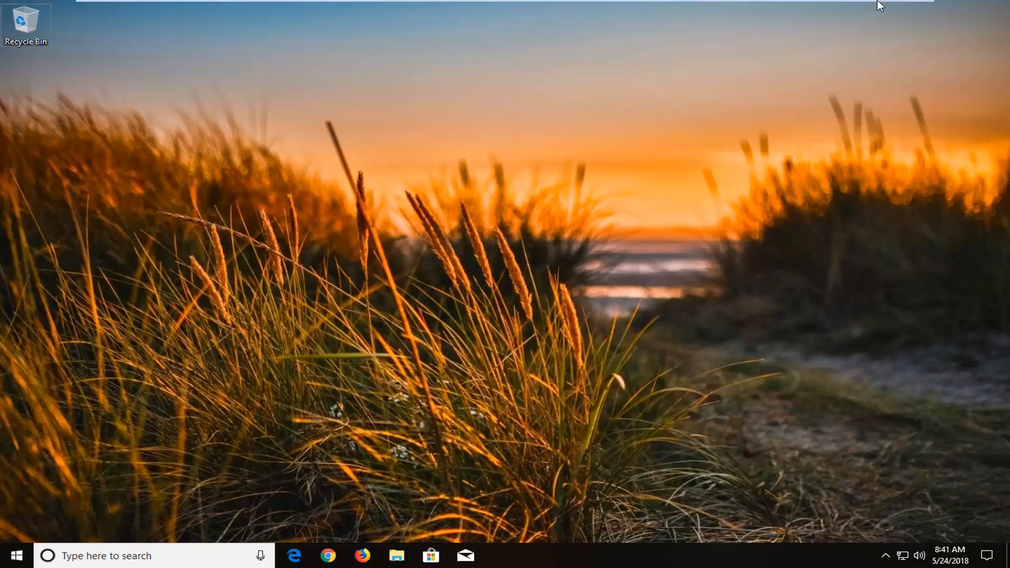